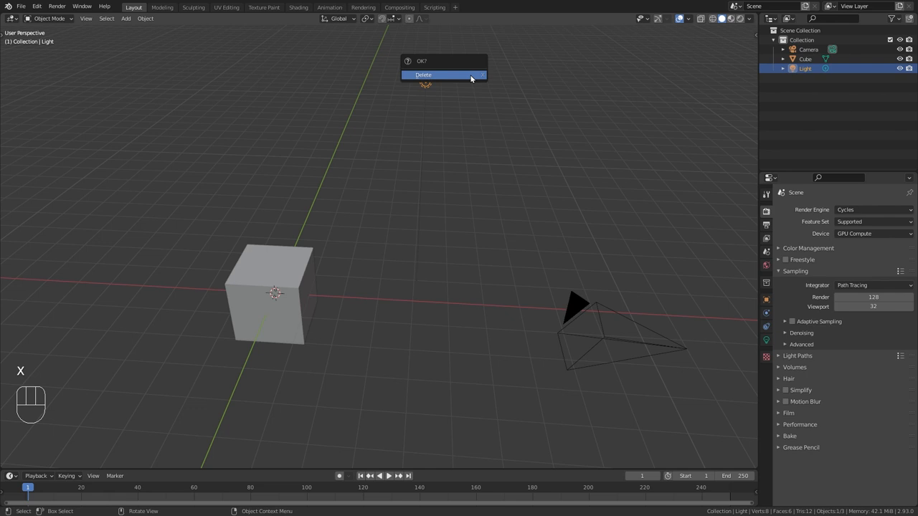
# Step: Delete the default light and move the cube away from the origin
pyautogui.click(423, 74)
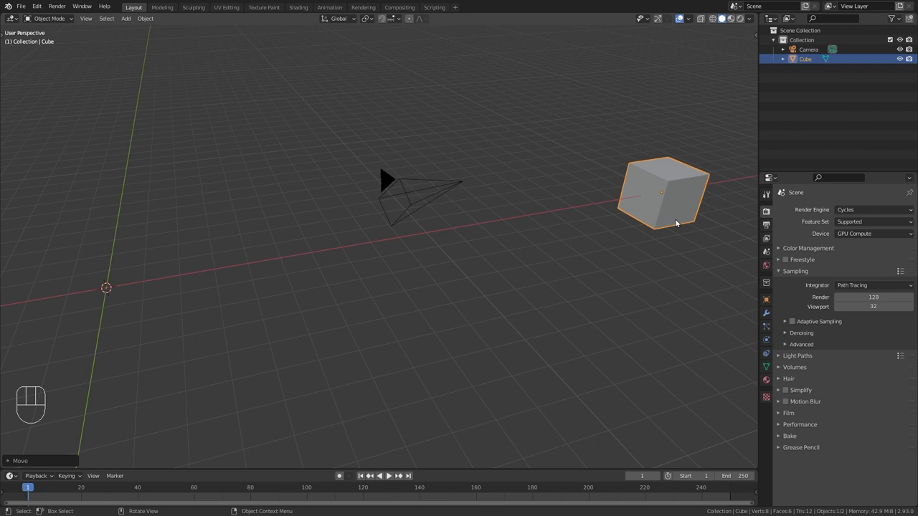
pyautogui.press('shift+a')
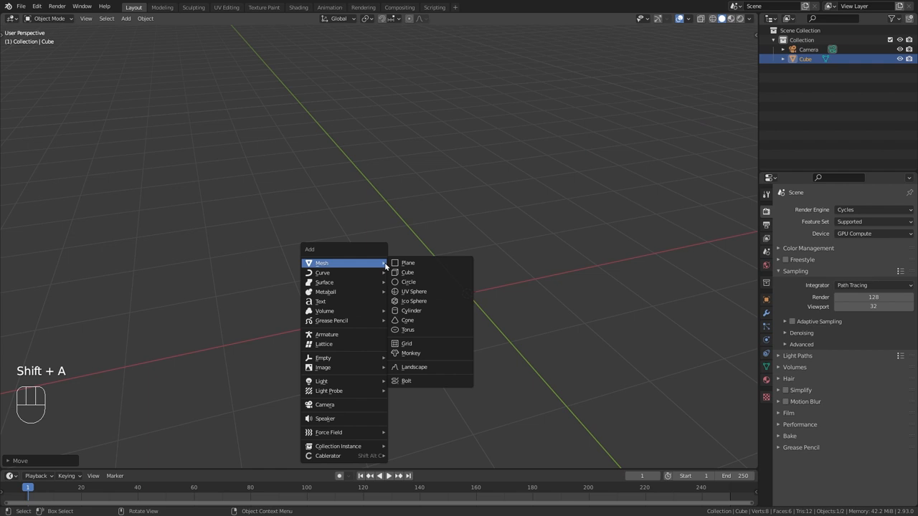
# Step: Add a plane mesh and attach a new particle system to it
pyautogui.click(407, 263)
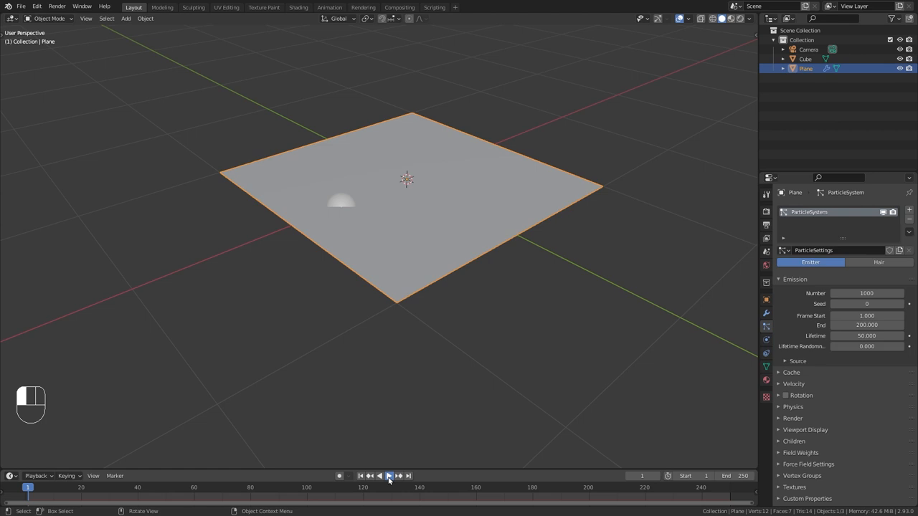
# Step: Play the animation, set particle Normal velocity to 0.1 m and Lifetime to 1000
pyautogui.press('space')
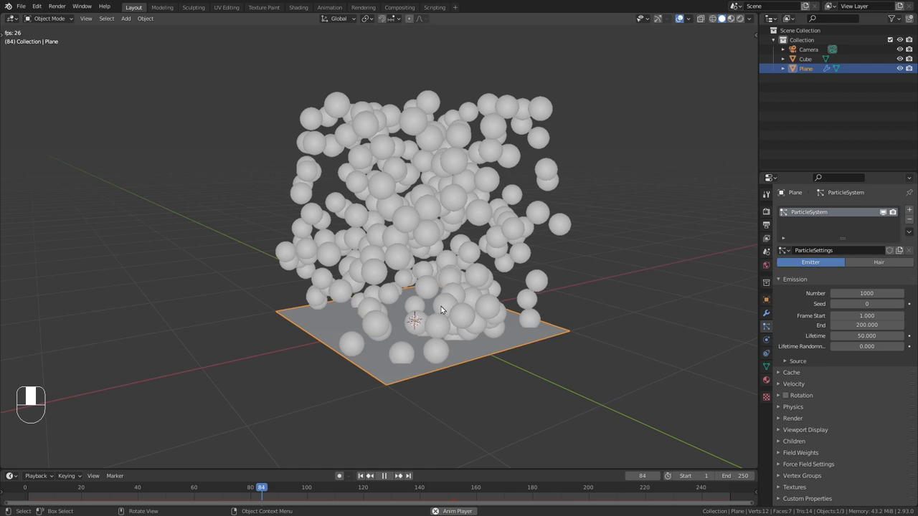
pyautogui.click(793, 384)
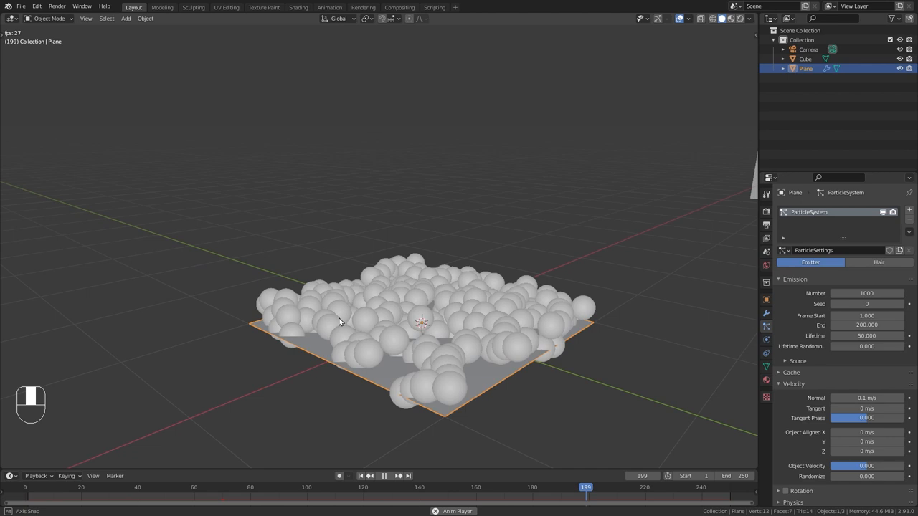
pyautogui.click(225, 488)
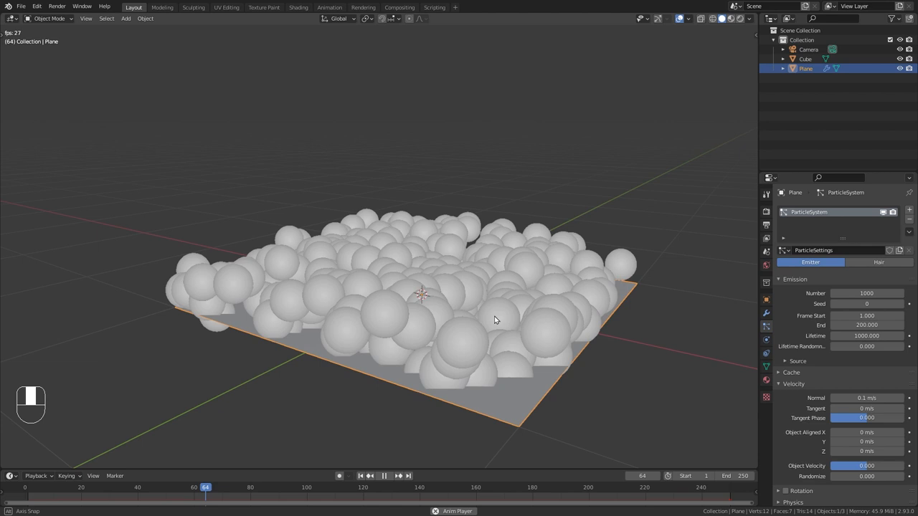
pyautogui.press('space')
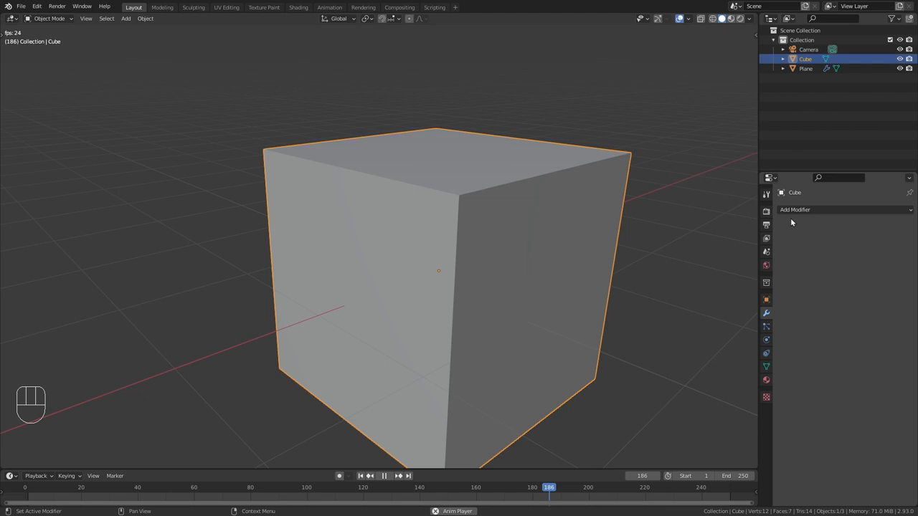
# Step: Add a Bevel modifier to the cube and adjust its Amount and Segments
pyautogui.click(847, 210)
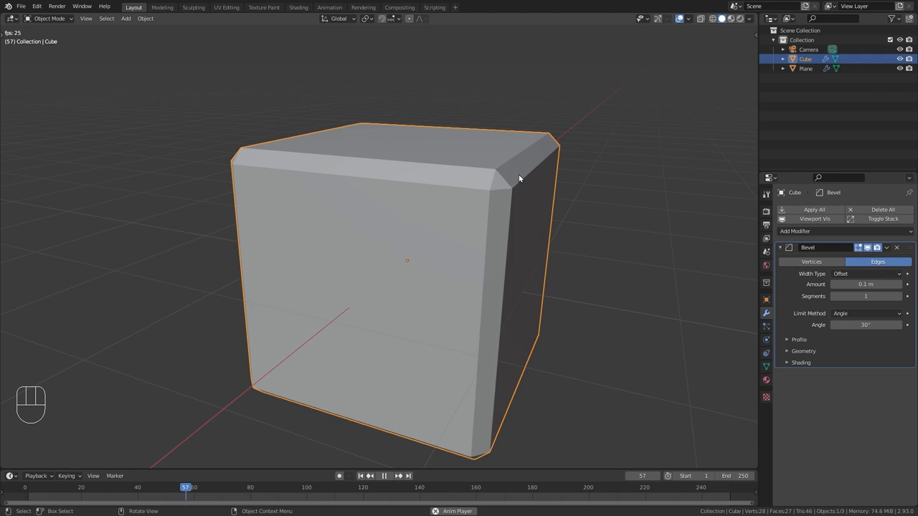
pyautogui.click(901, 296)
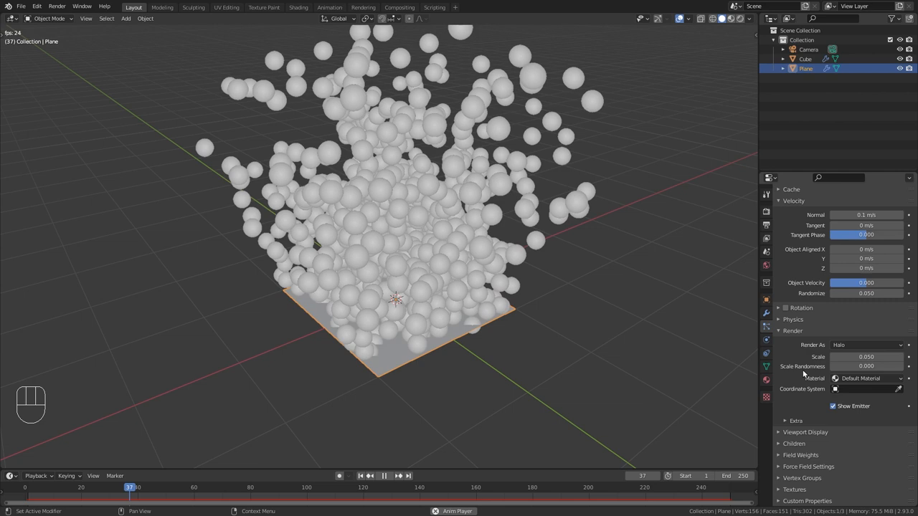
# Step: Render the particles as Object instances of the beveled cube instead of halos
pyautogui.click(867, 345)
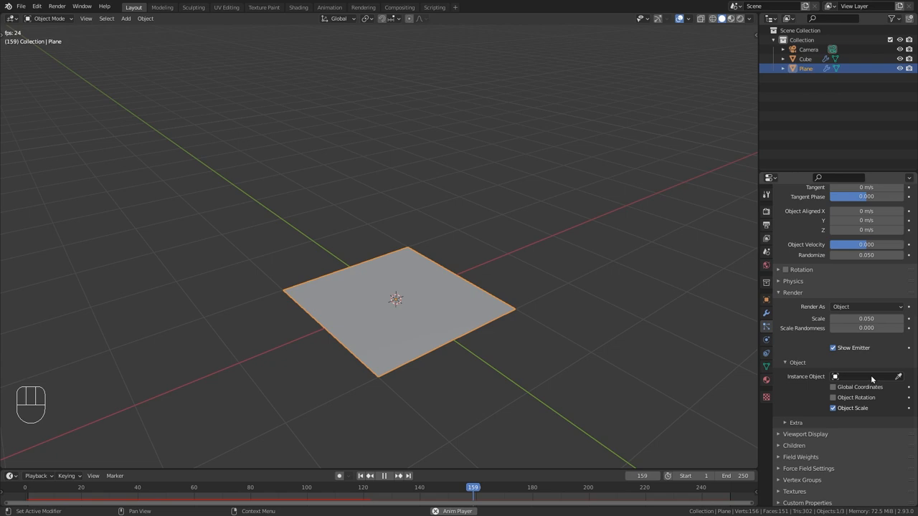
pyautogui.click(864, 376)
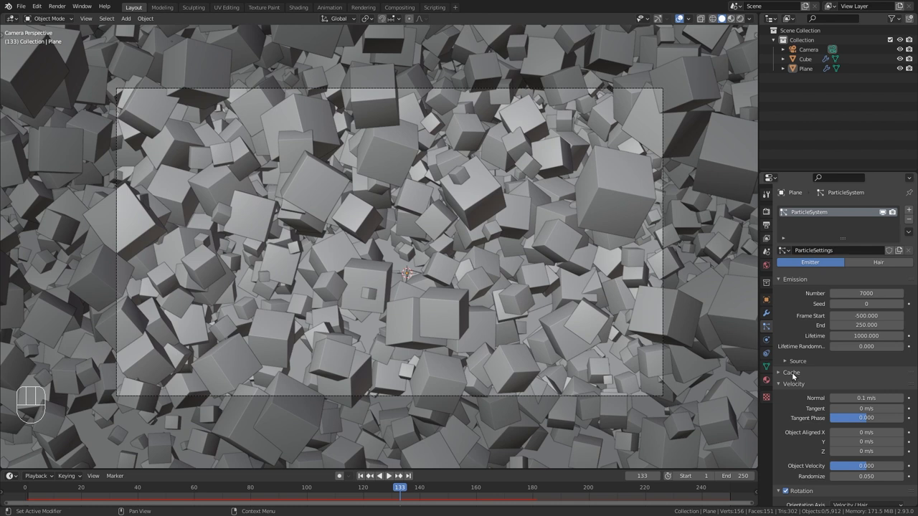
# Step: Expand the particle Cache panel showing 250 frames in memory and play the animation
pyautogui.click(792, 372)
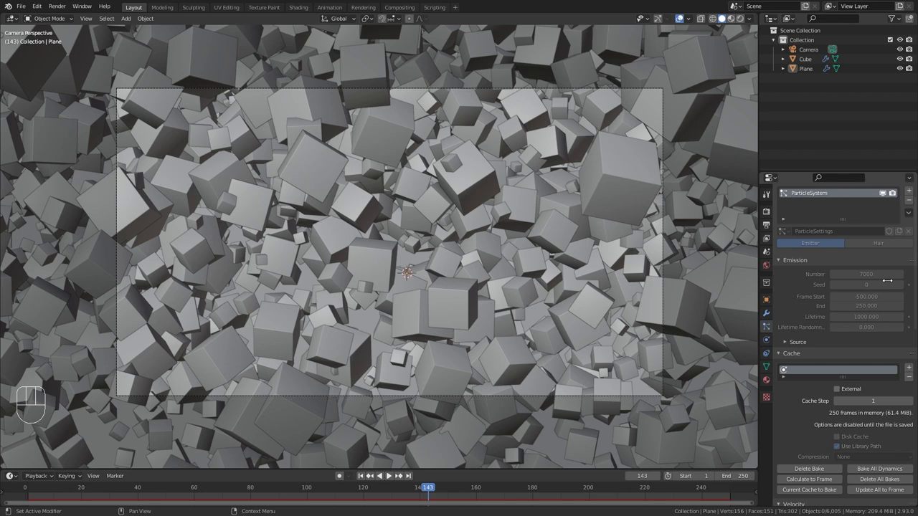
pyautogui.scroll(-3)
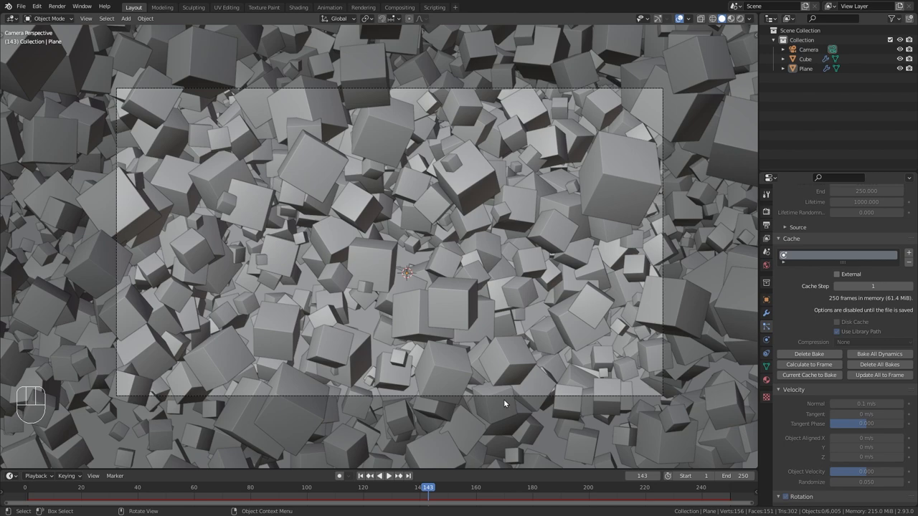
pyautogui.press('space')
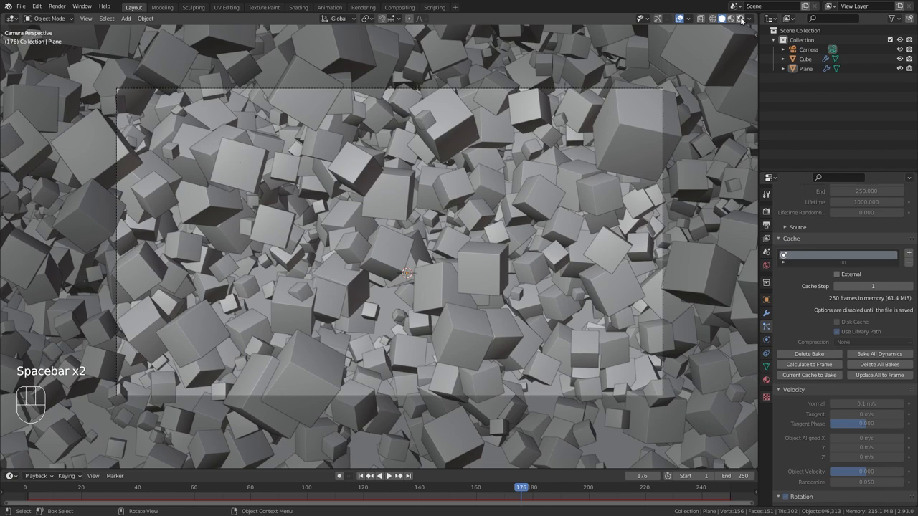
# Step: Switch viewport shading to Rendered and set Render Properties to Cycles on GPU
pyautogui.click(743, 18)
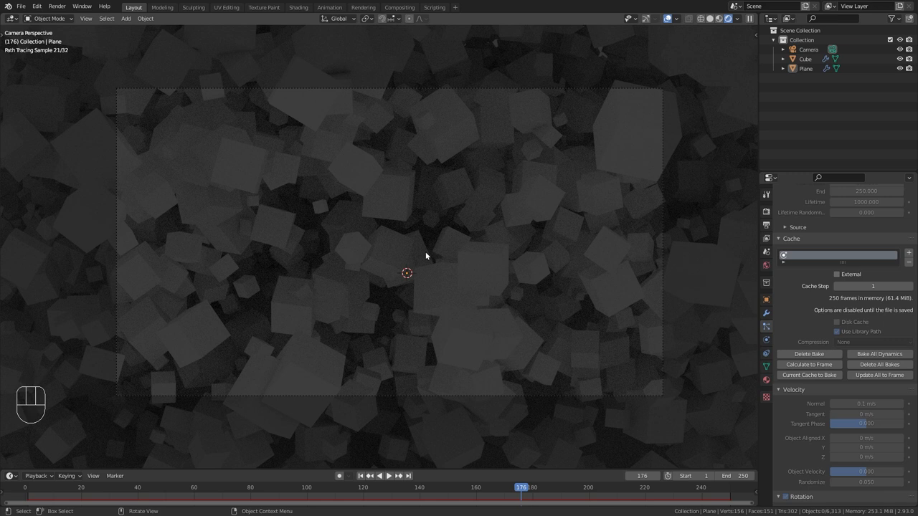
pyautogui.click(766, 192)
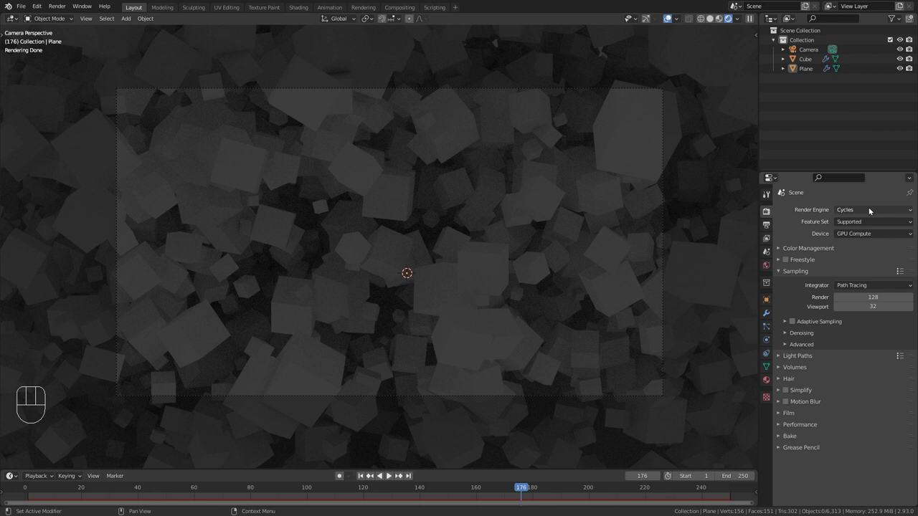
pyautogui.click(873, 210)
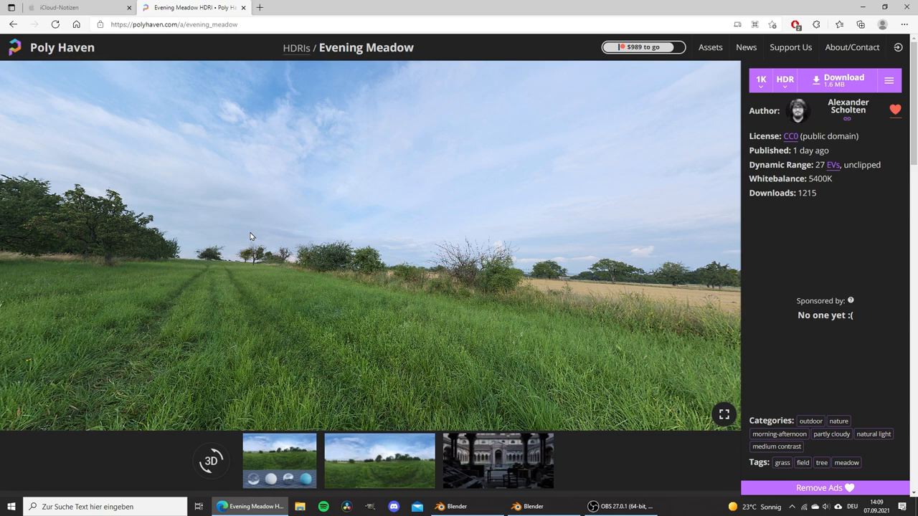
pyautogui.click(173, 23)
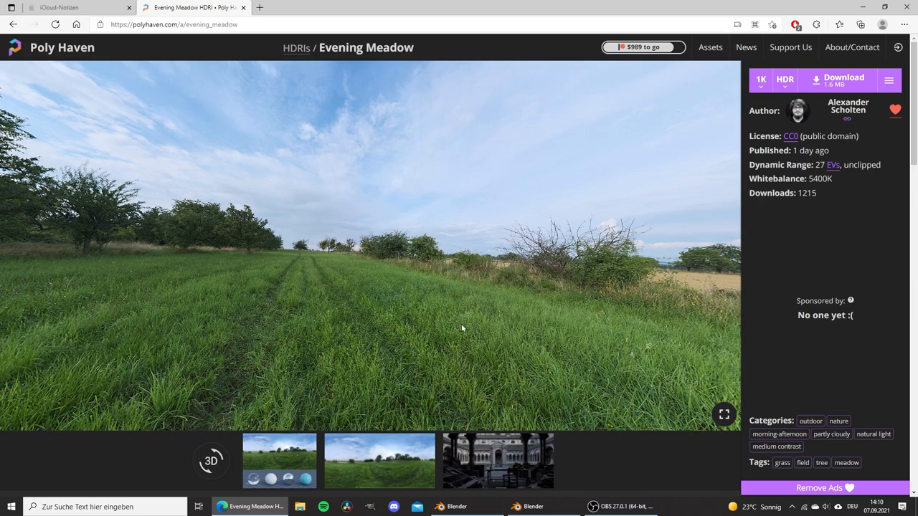
pyautogui.click(760, 80)
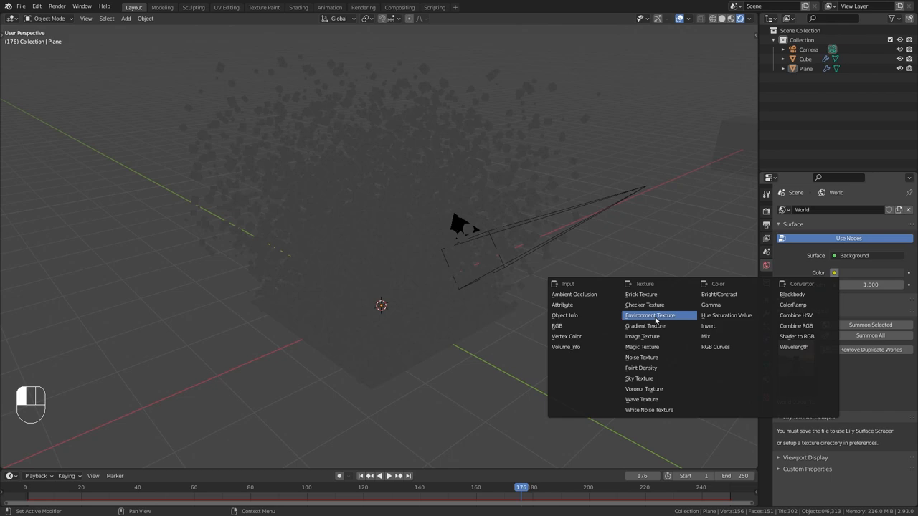
# Step: Set the world Color to an Environment Texture loading evening_meadow_1k.hdr
pyautogui.click(649, 316)
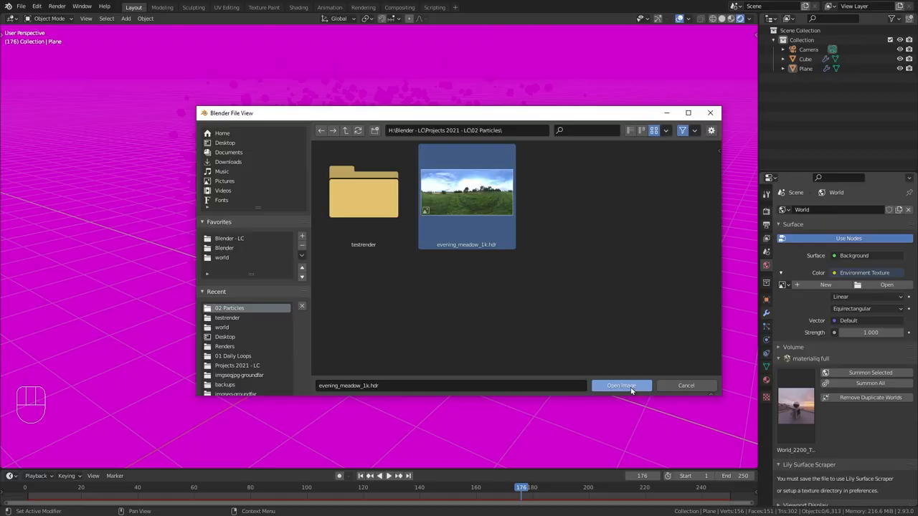
pyautogui.click(621, 386)
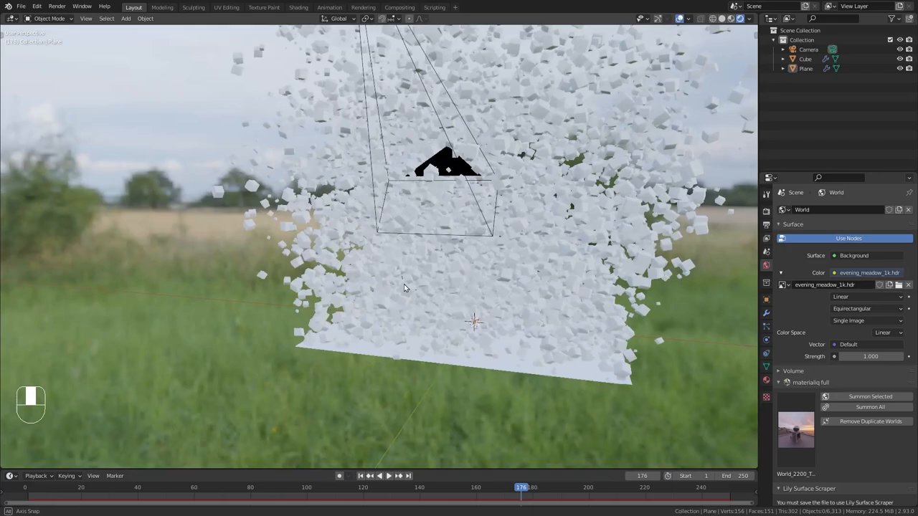
# Step: Split the viewport into a Shader Editor set to World nodes
pyautogui.moveTo(405, 286); pyautogui.dragTo(445, 293)
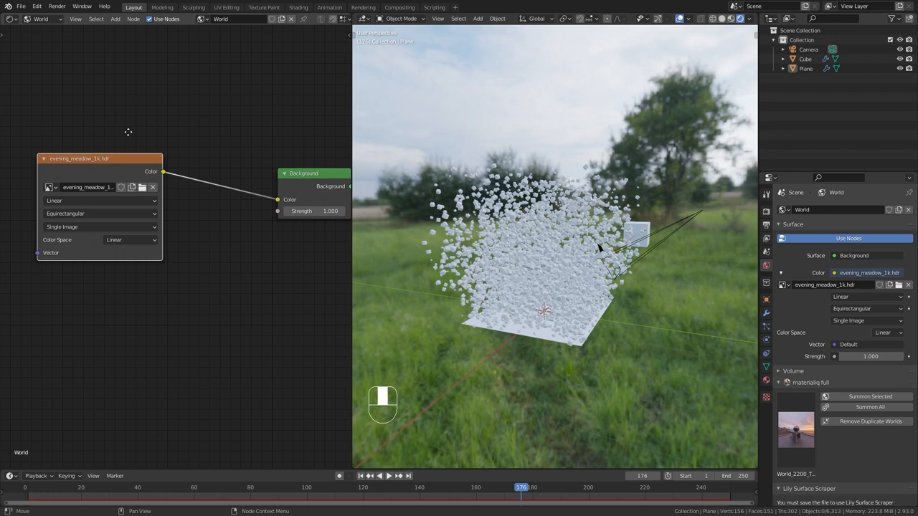
# Step: Insert a Hue/Saturation/Value node before the Background with Saturation 0
pyautogui.press('shift+a')
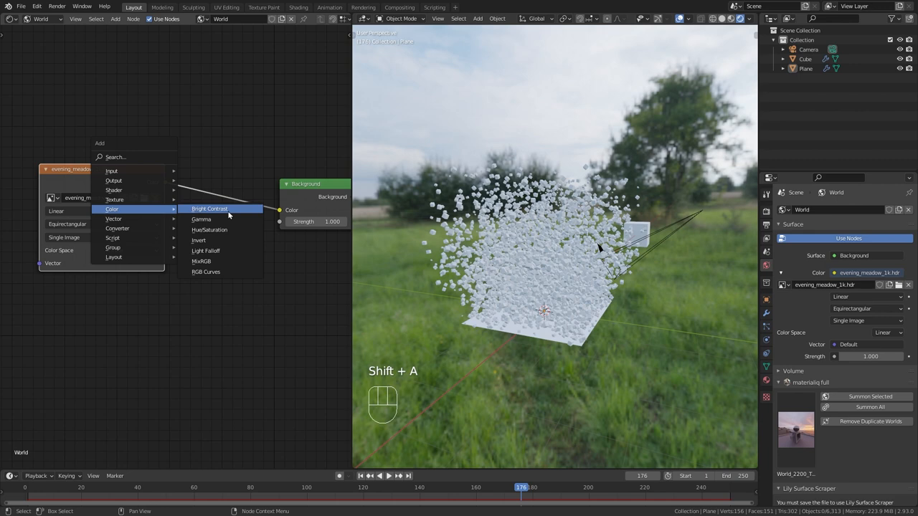
pyautogui.click(209, 230)
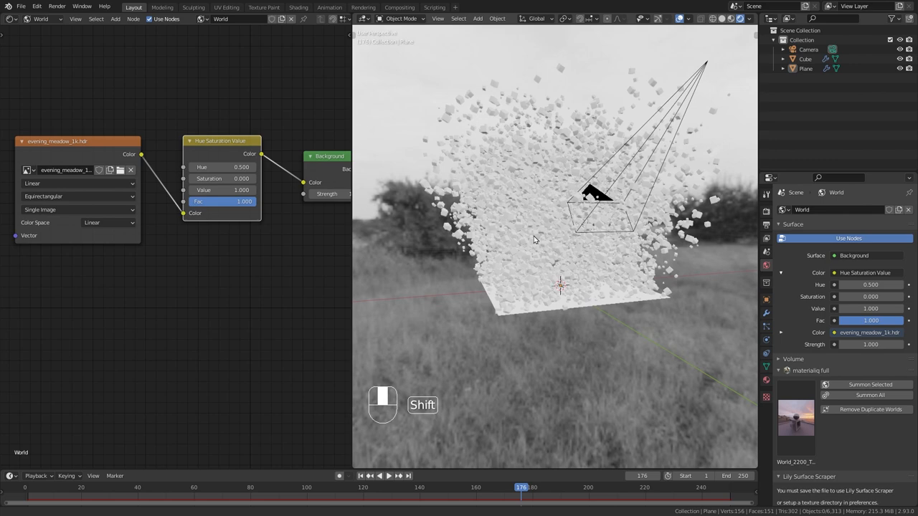
pyautogui.click(806, 59)
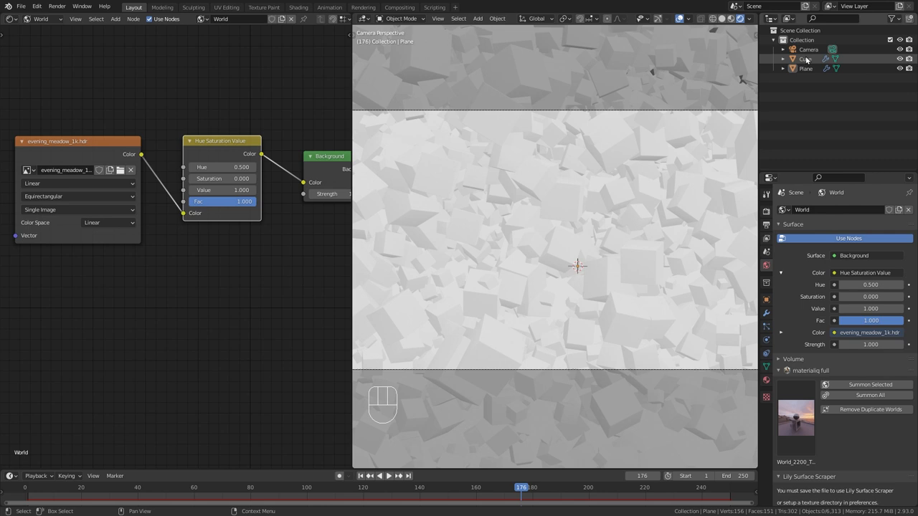
# Step: Create a new Principled BSDF material on the Cube and bring up Eevee render settings
pyautogui.click(804, 59)
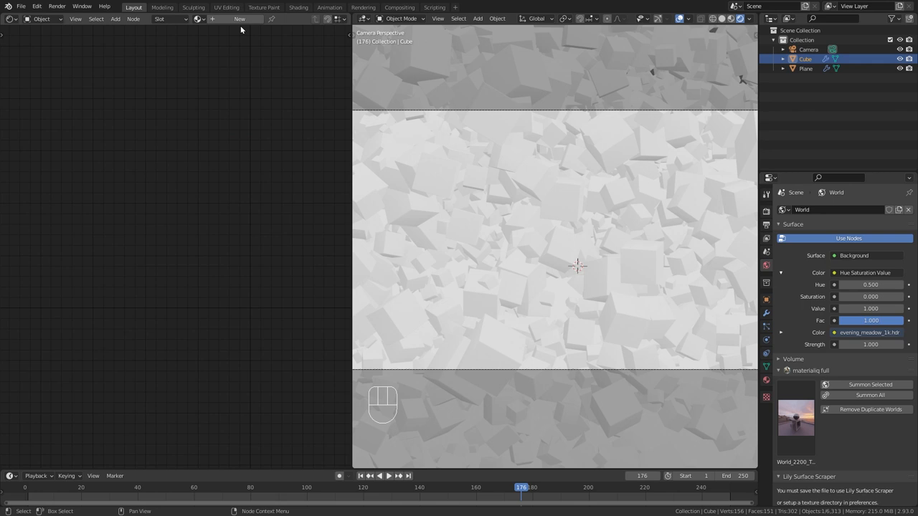
pyautogui.click(239, 19)
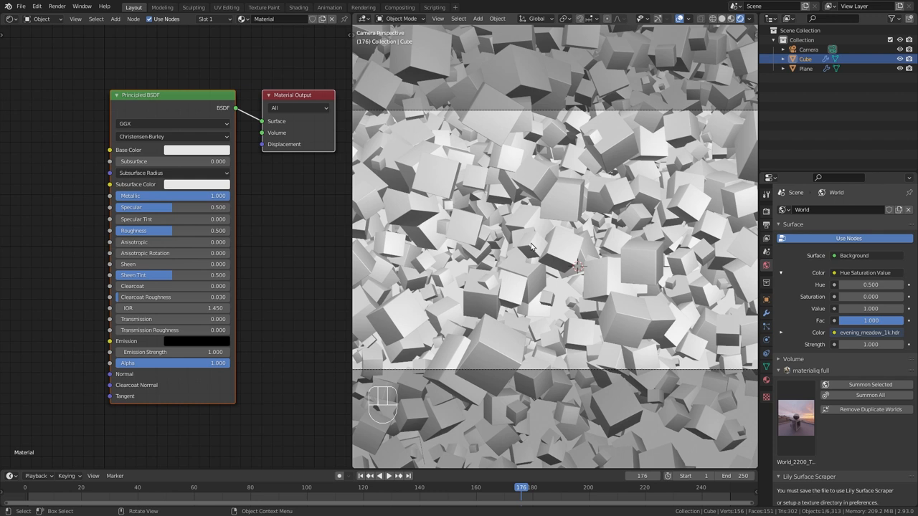
pyautogui.click(766, 210)
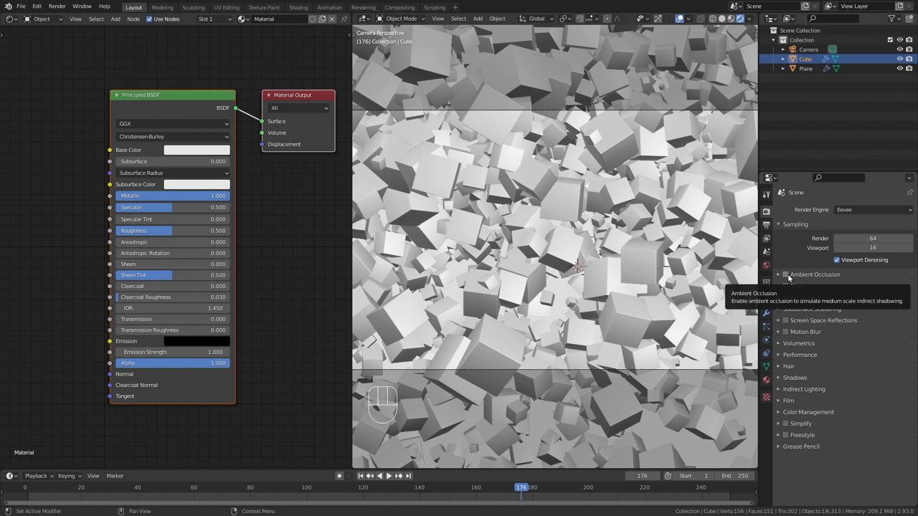
# Step: Enable Ambient Occlusion and Screen Space Reflections in Eevee
pyautogui.click(786, 275)
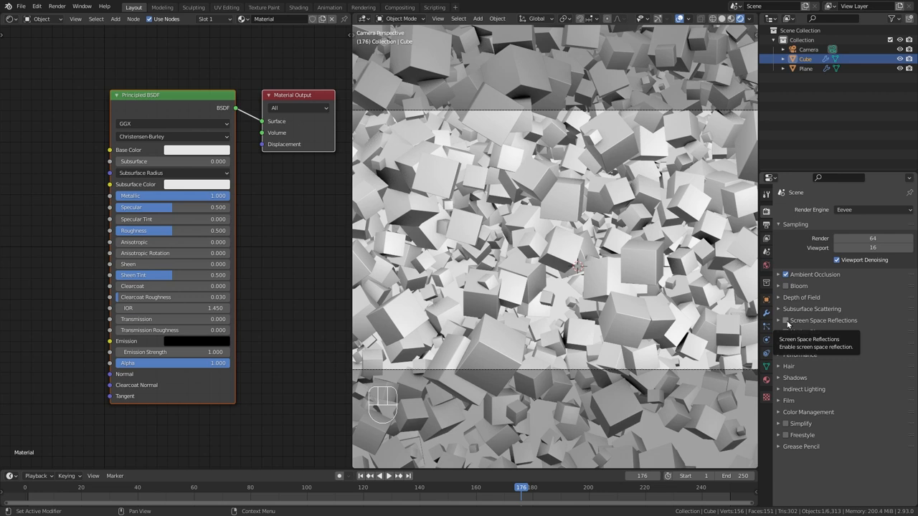
pyautogui.click(786, 321)
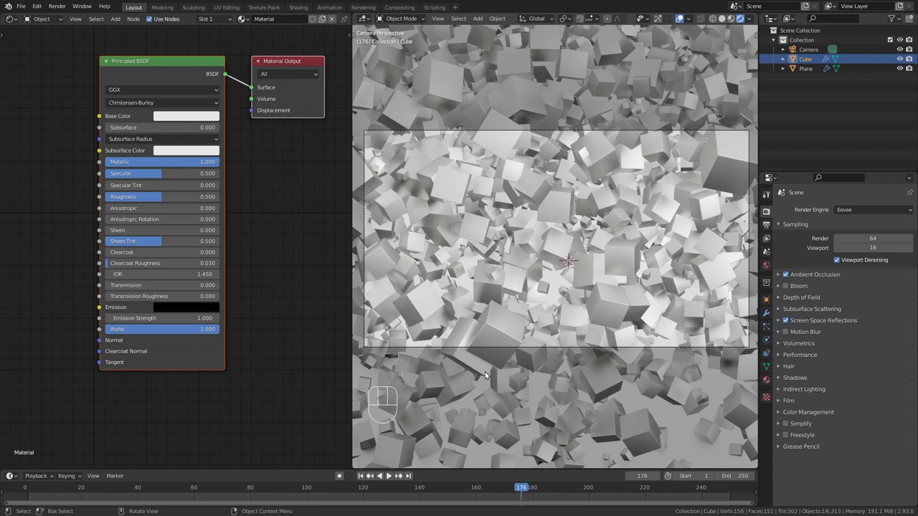
# Step: Add an Object Info node and feed its Random output into the Principled BSDF Base Color
pyautogui.press('shift+a')
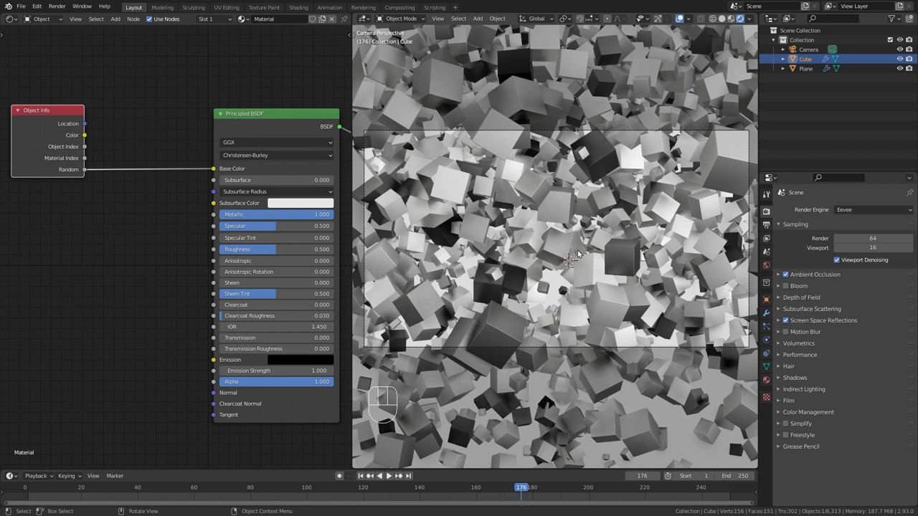
pyautogui.press('shift+a')
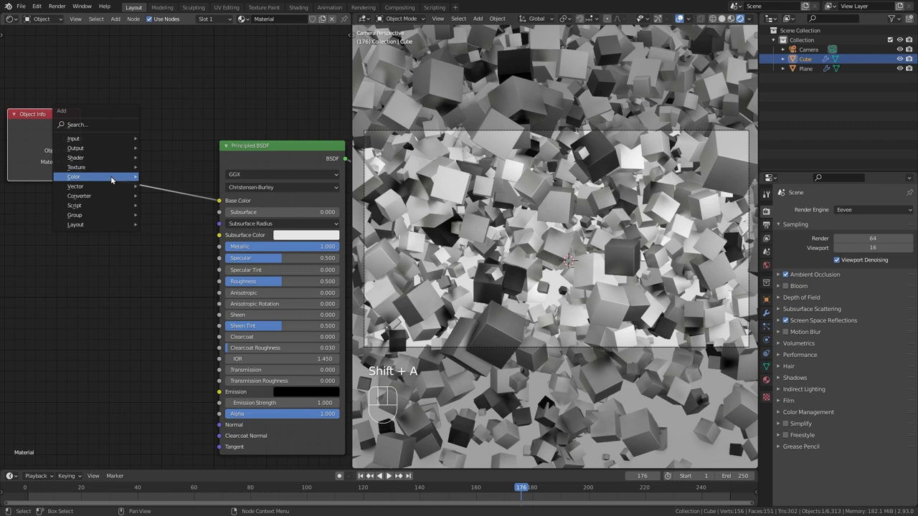
# Step: Insert a ColorRamp mapping the random value from yellow to a dark red-brown
pyautogui.click(78, 176)
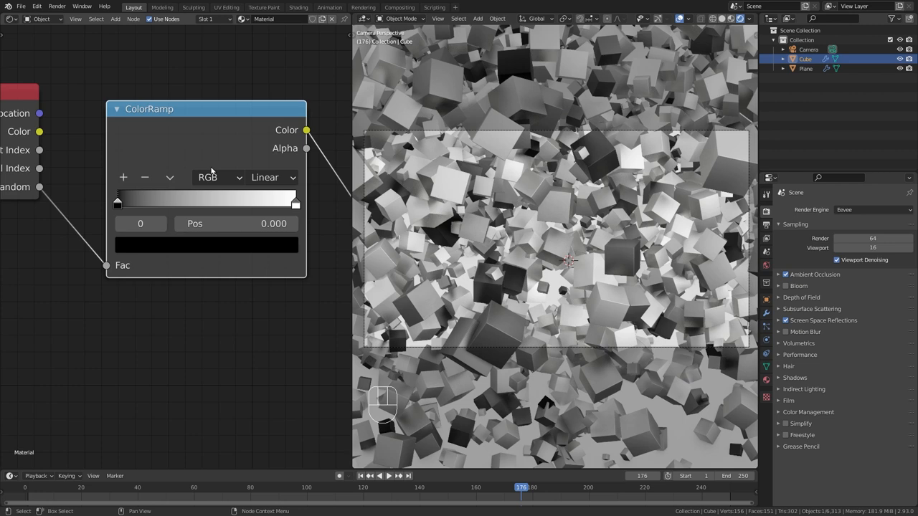
pyautogui.click(206, 244)
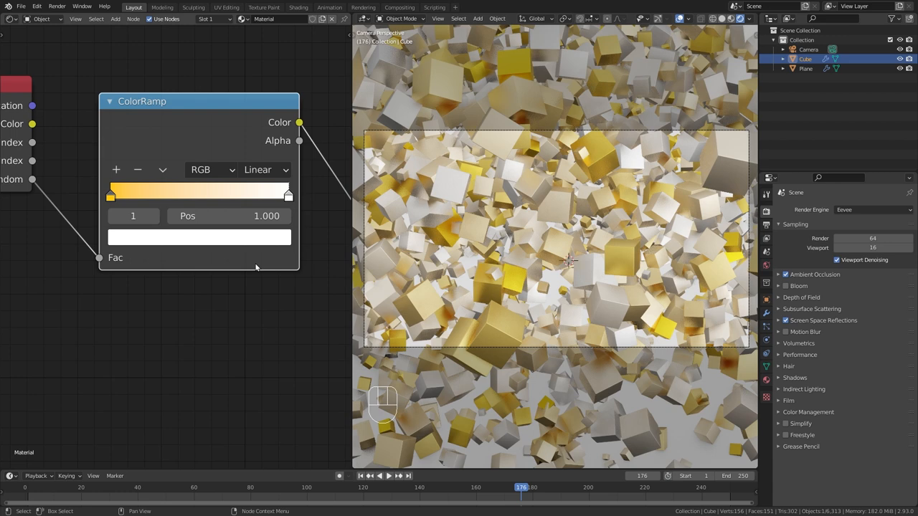
pyautogui.click(200, 236)
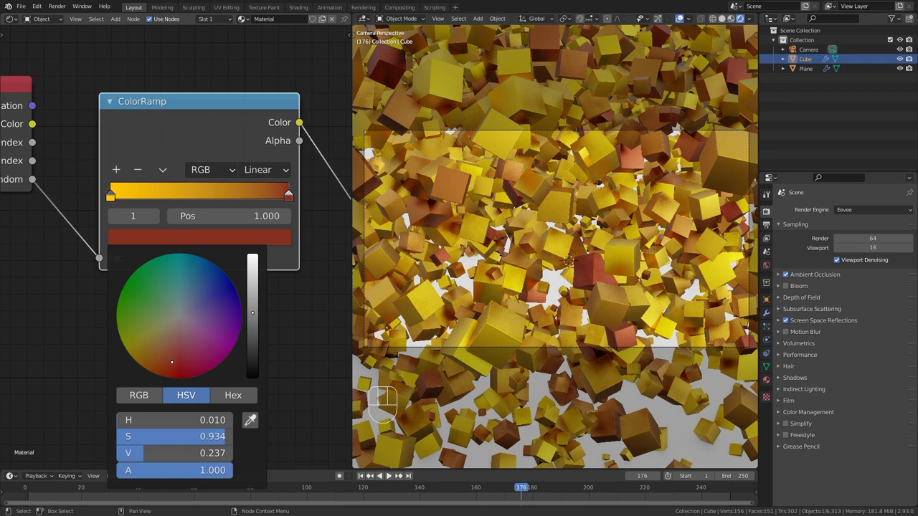
pyautogui.press('space')
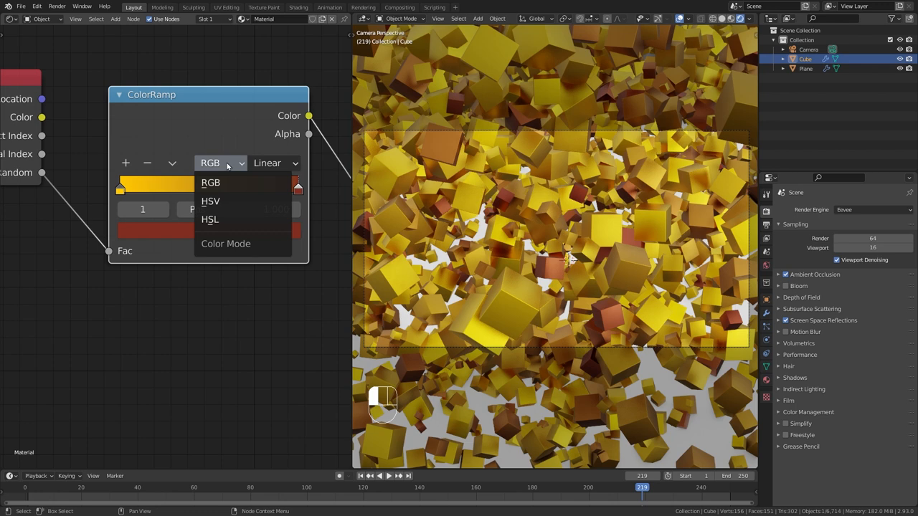
# Step: Set the ColorRamp colour mode to HSV with Near hue interpolation
pyautogui.click(211, 200)
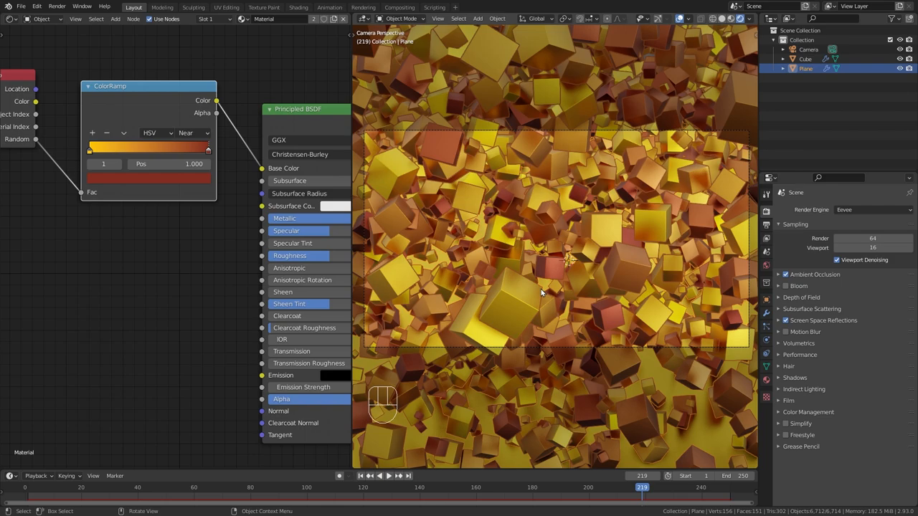
# Step: Maximize the 3D Viewport so the camera view fills the window
pyautogui.press('space')
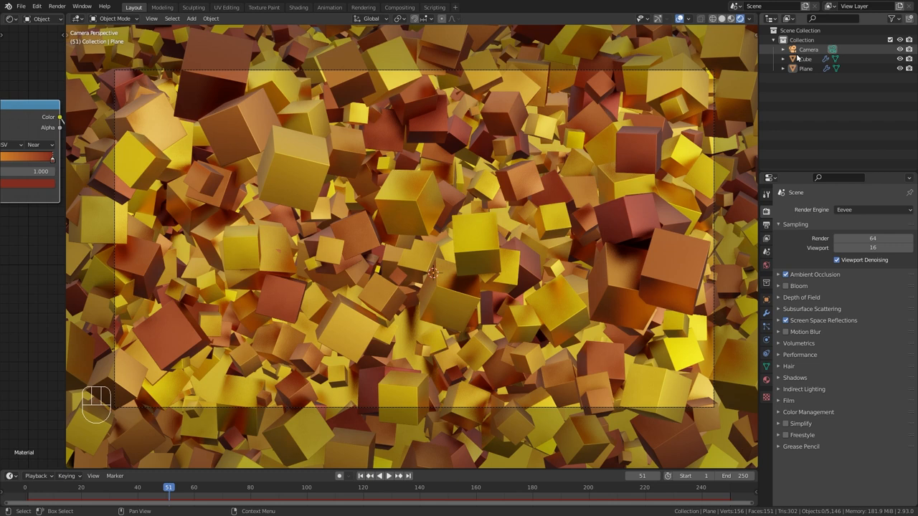
# Step: Enable camera Depth of Field focused at 2.7 m and render a frame of the cubes
pyautogui.click(809, 49)
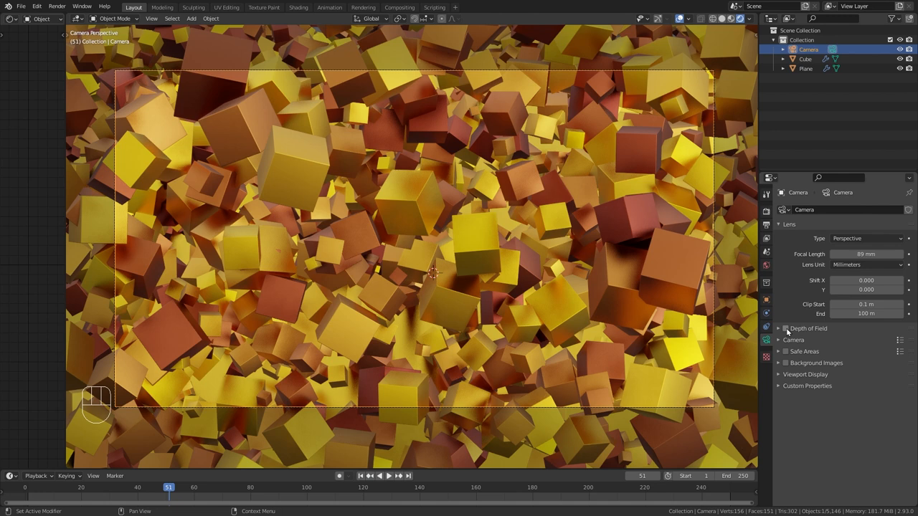
pyautogui.click(786, 329)
pyautogui.write('12')
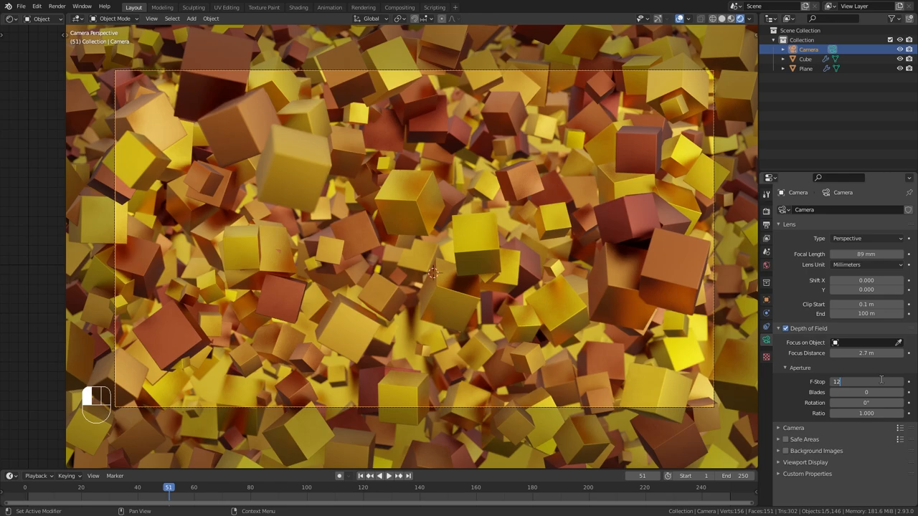
pyautogui.click(388, 476)
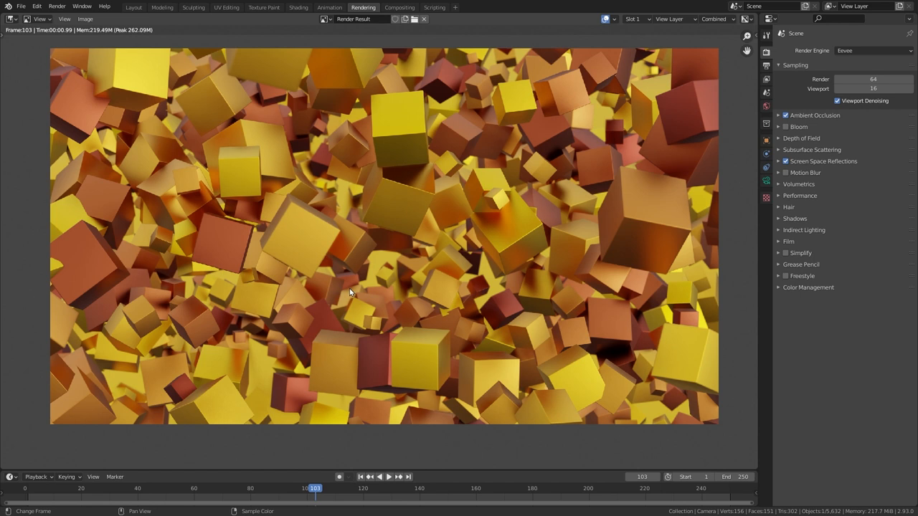
# Step: Set the Color Management Look to a High Contrast Filmic option
pyautogui.click(809, 287)
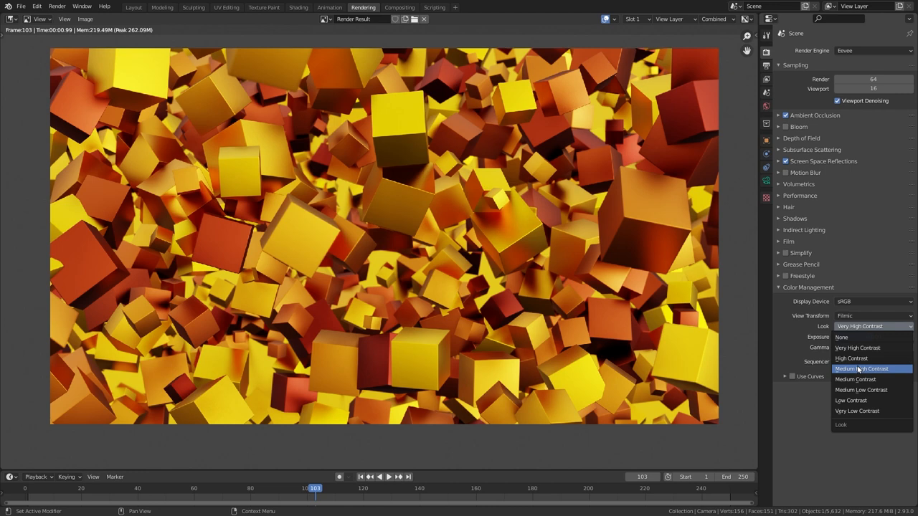
pyautogui.click(852, 358)
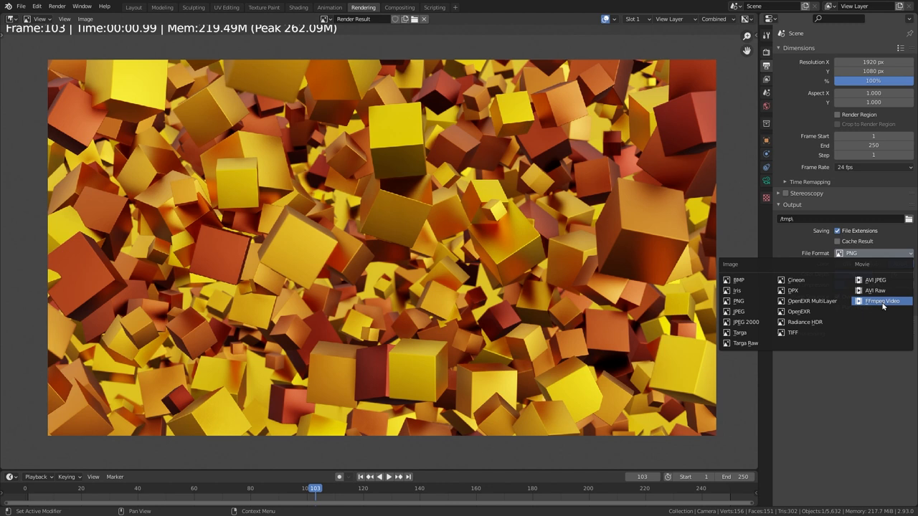
# Step: Output as FFmpeg Video in an MPEG-4 container at Perceptually Lossless quality and choose the save location
pyautogui.click(881, 302)
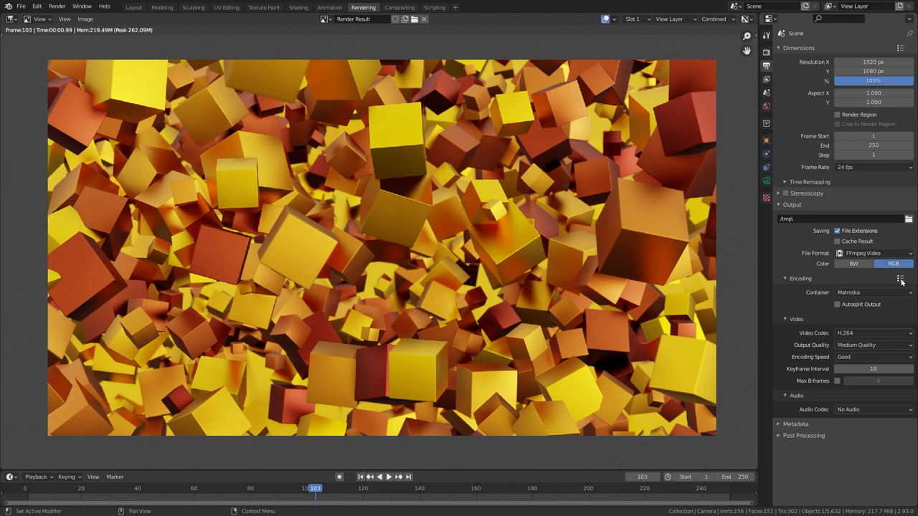
pyautogui.click(872, 293)
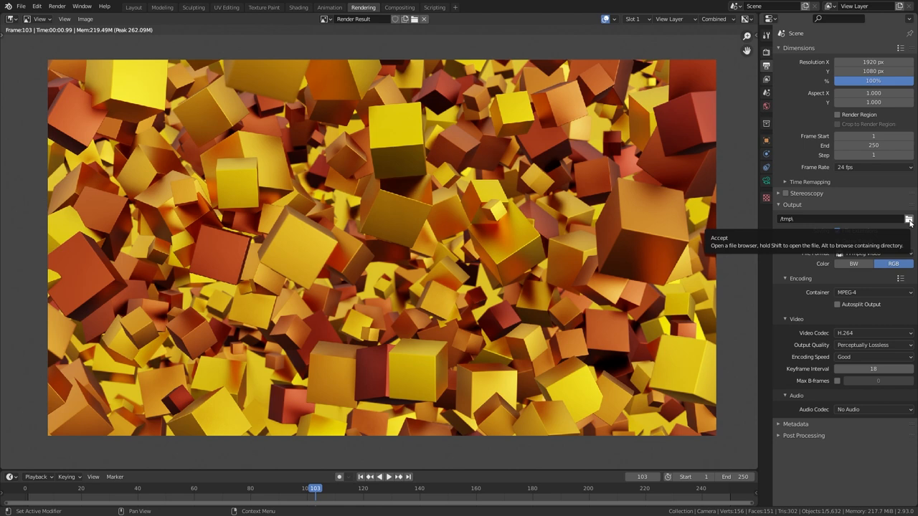
pyautogui.click(909, 218)
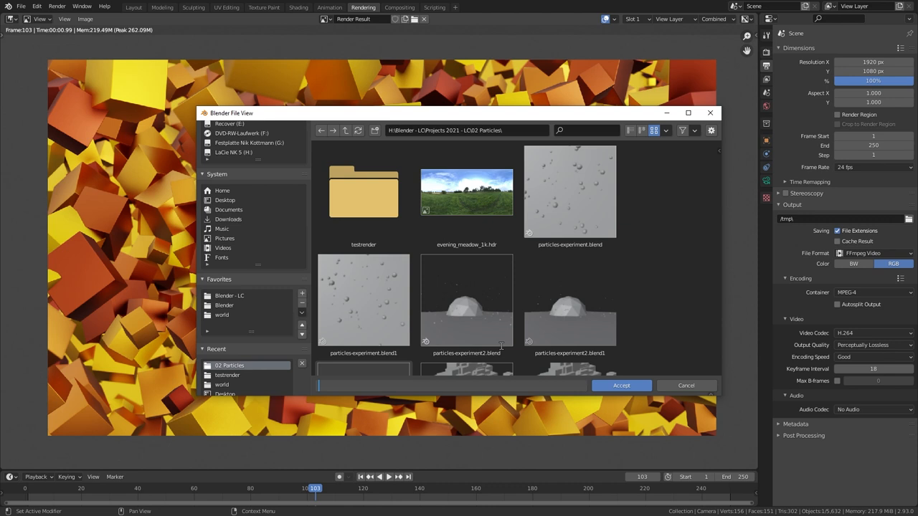
# Step: Name the video output PARTICLES-CUBES in the particles folder and start the animation render
pyautogui.write('PARTICLES-C')
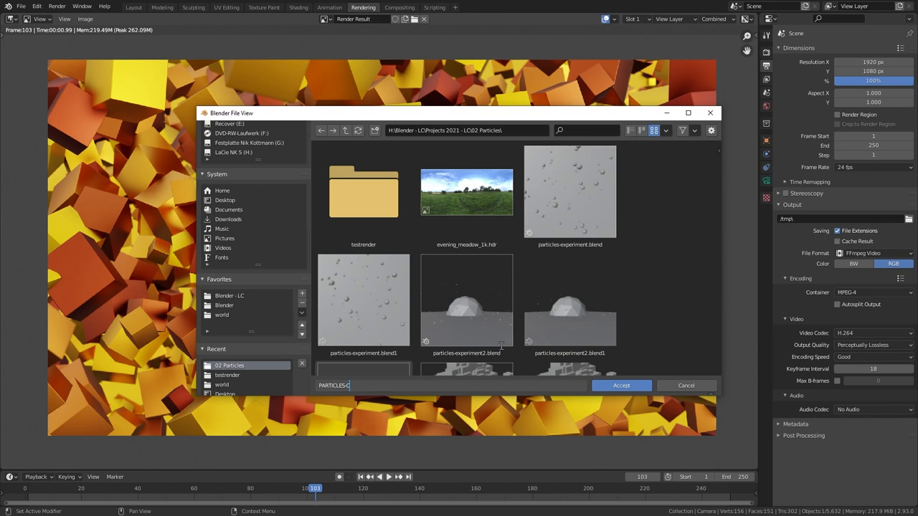
pyautogui.click(619, 384)
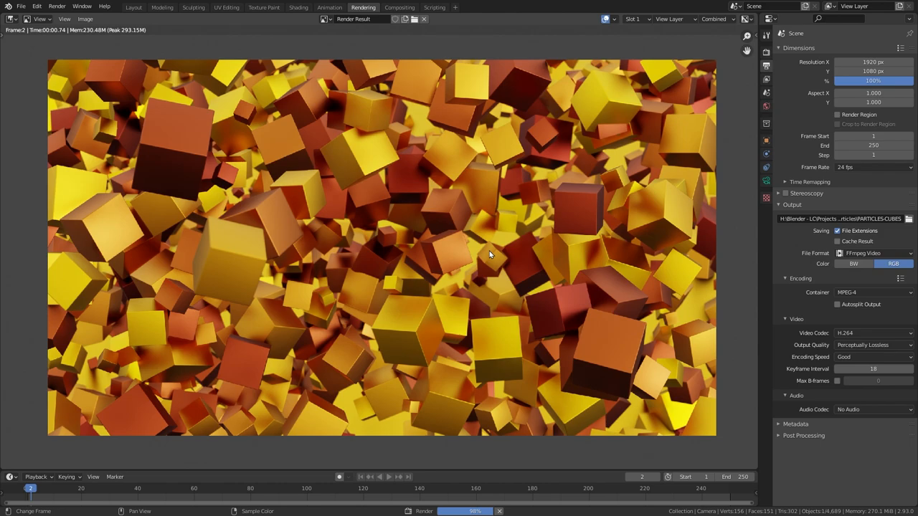
# Step: Launch Render Animation so the yellow-orange cube sequence renders out to the MP4
pyautogui.click(179, 8)
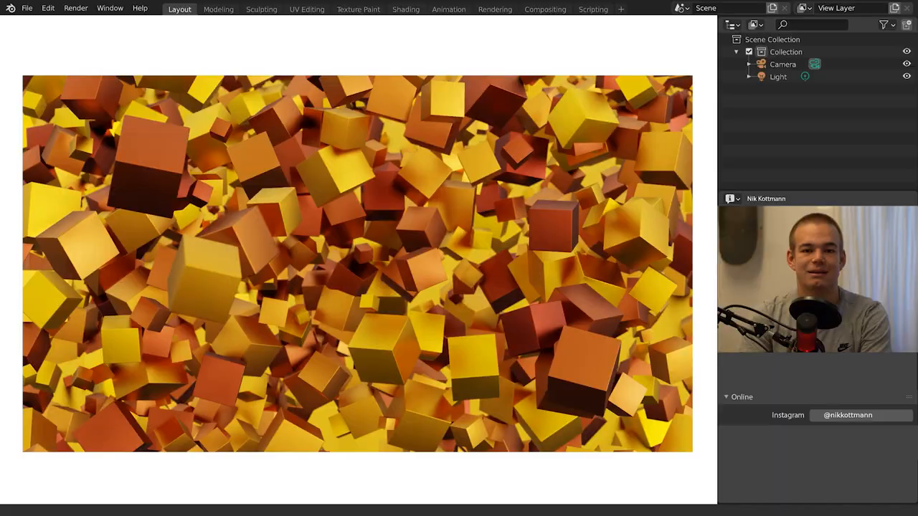